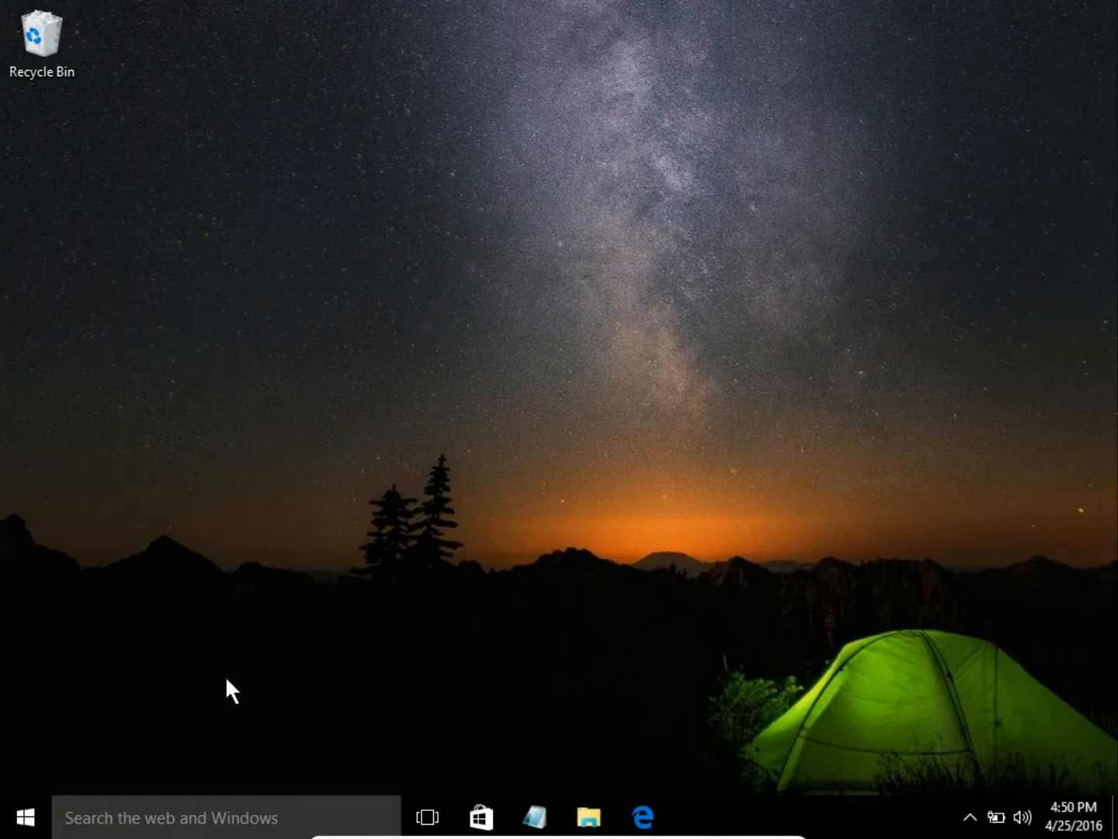
mouse_move(15, 817)
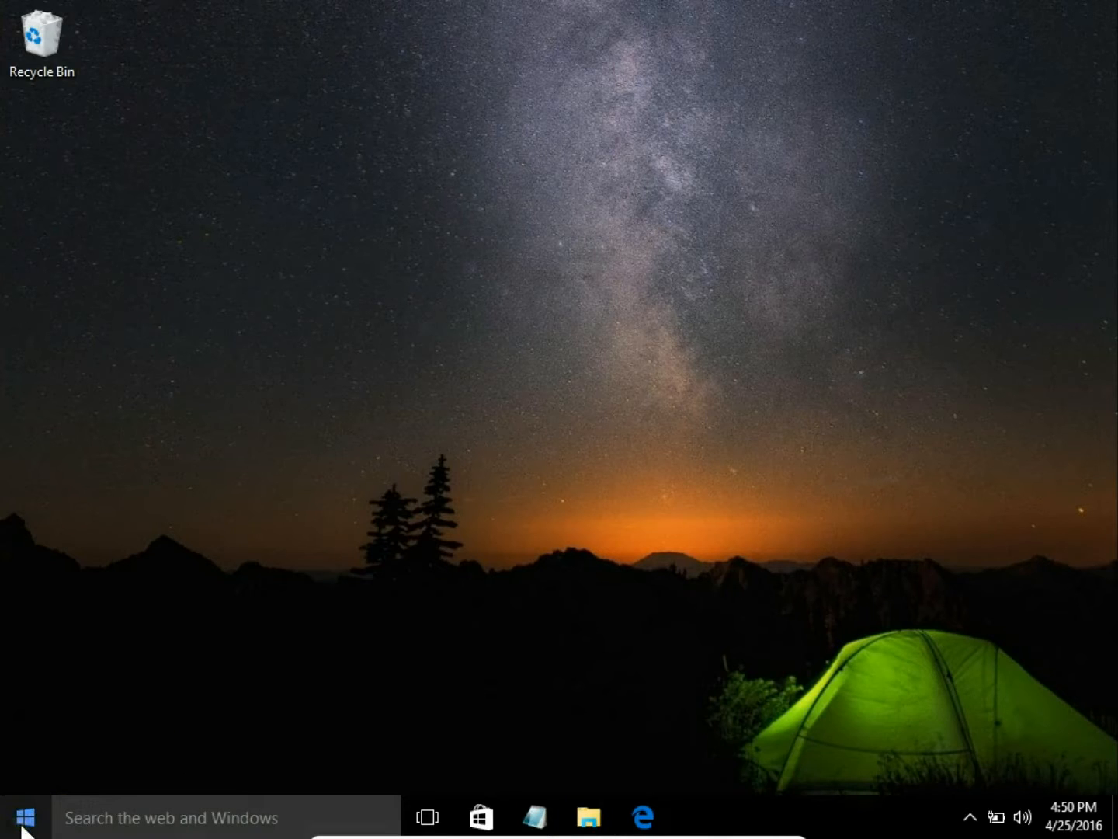
Step: Launch Computer Management from the Start button's power user menu
right_click(14, 817)
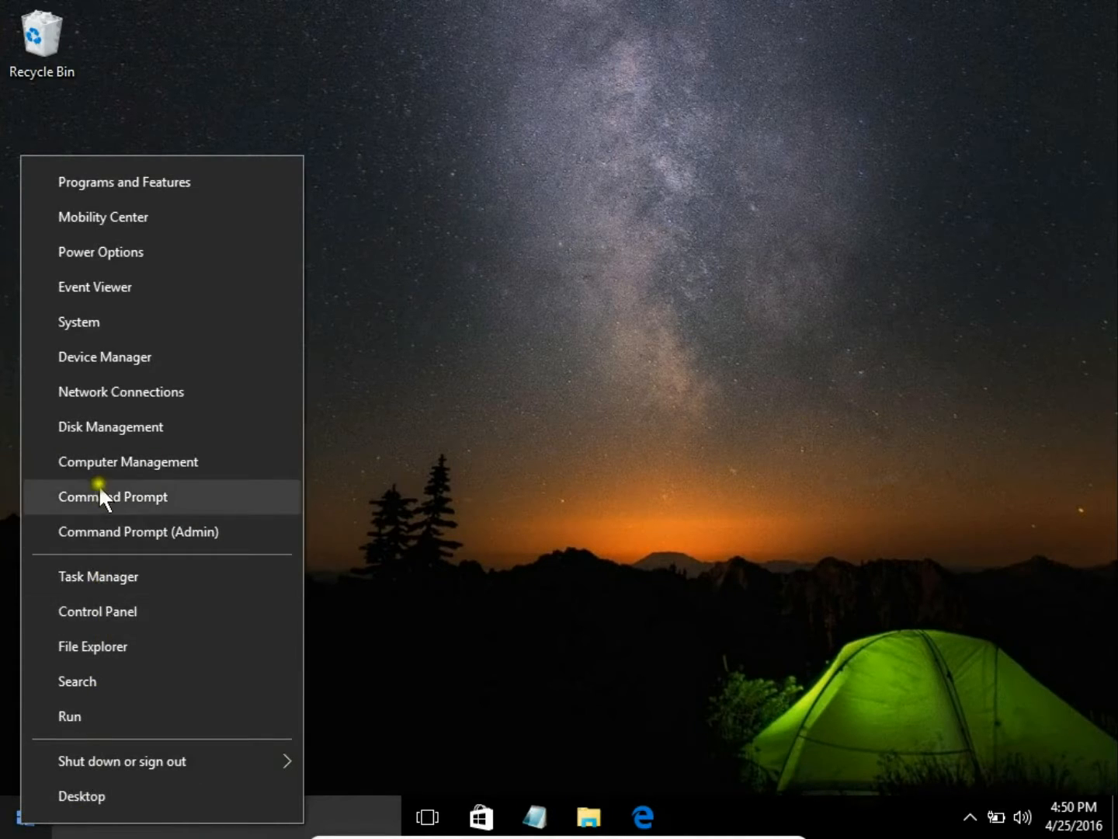
click(474, 466)
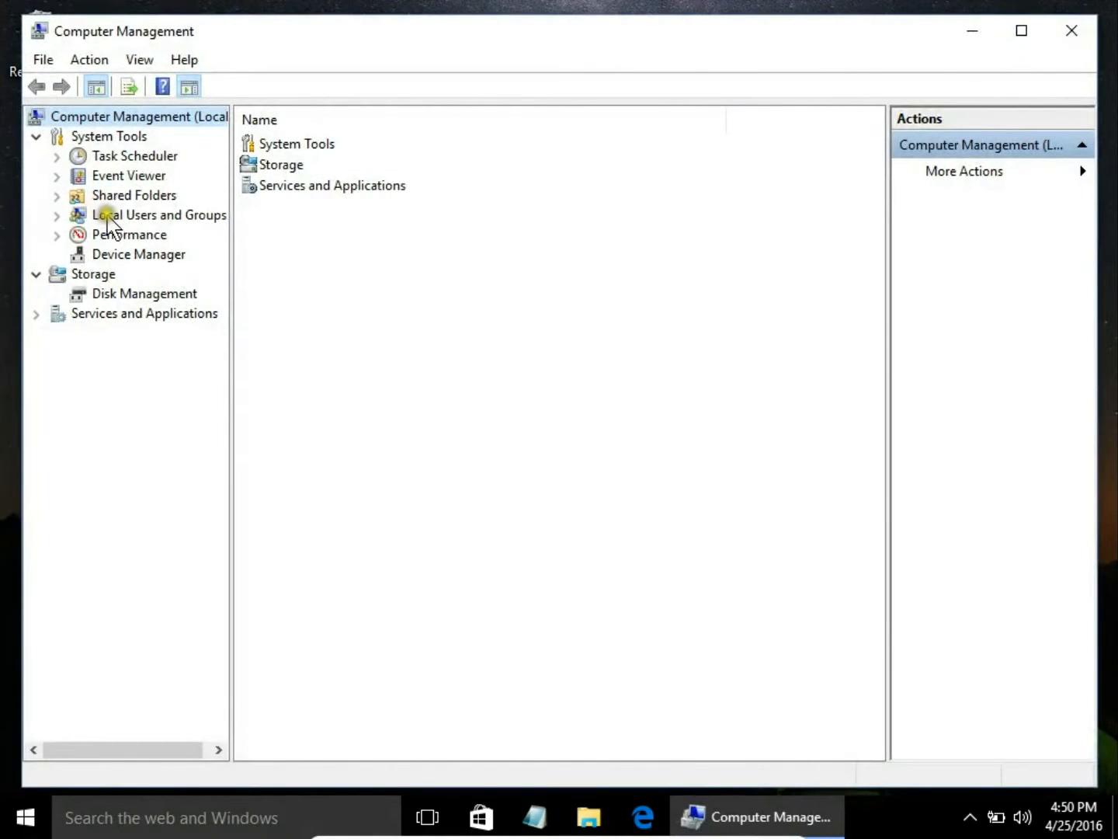
Step: View the local Users list, then switch to the Groups list under Local Users and Groups
click(159, 215)
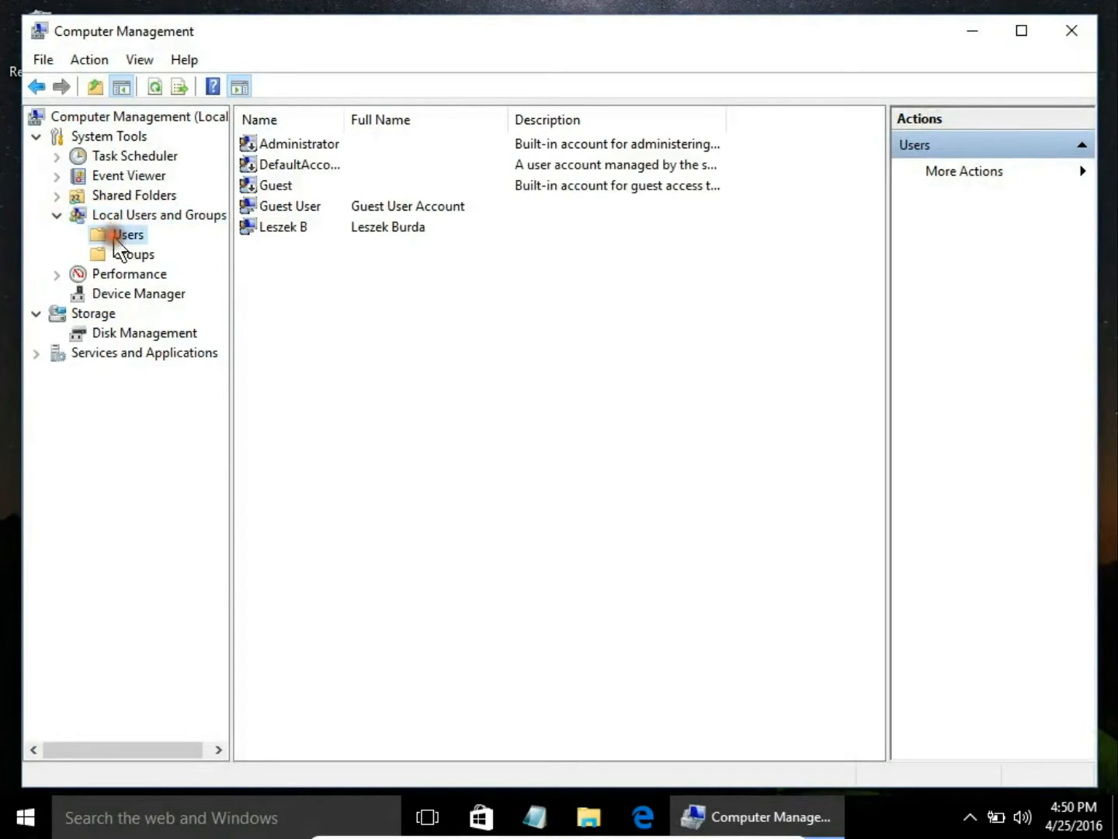
mouse_move(347, 329)
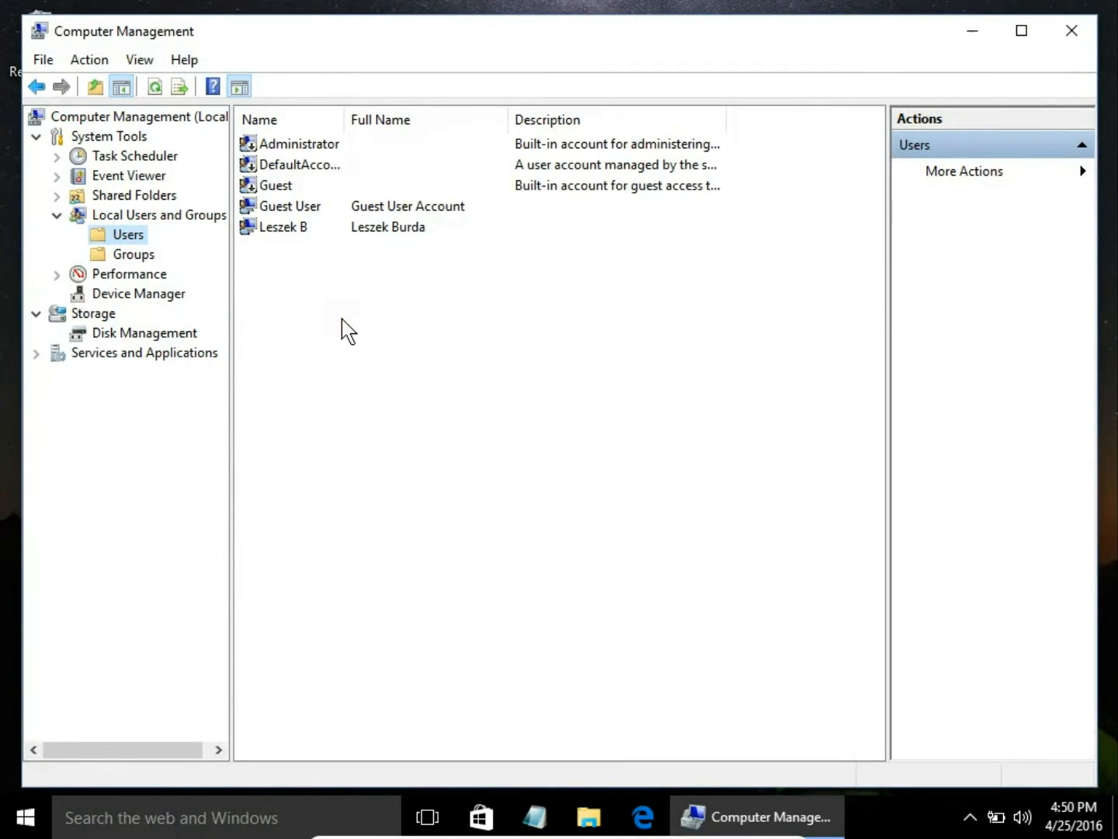
mouse_move(200, 293)
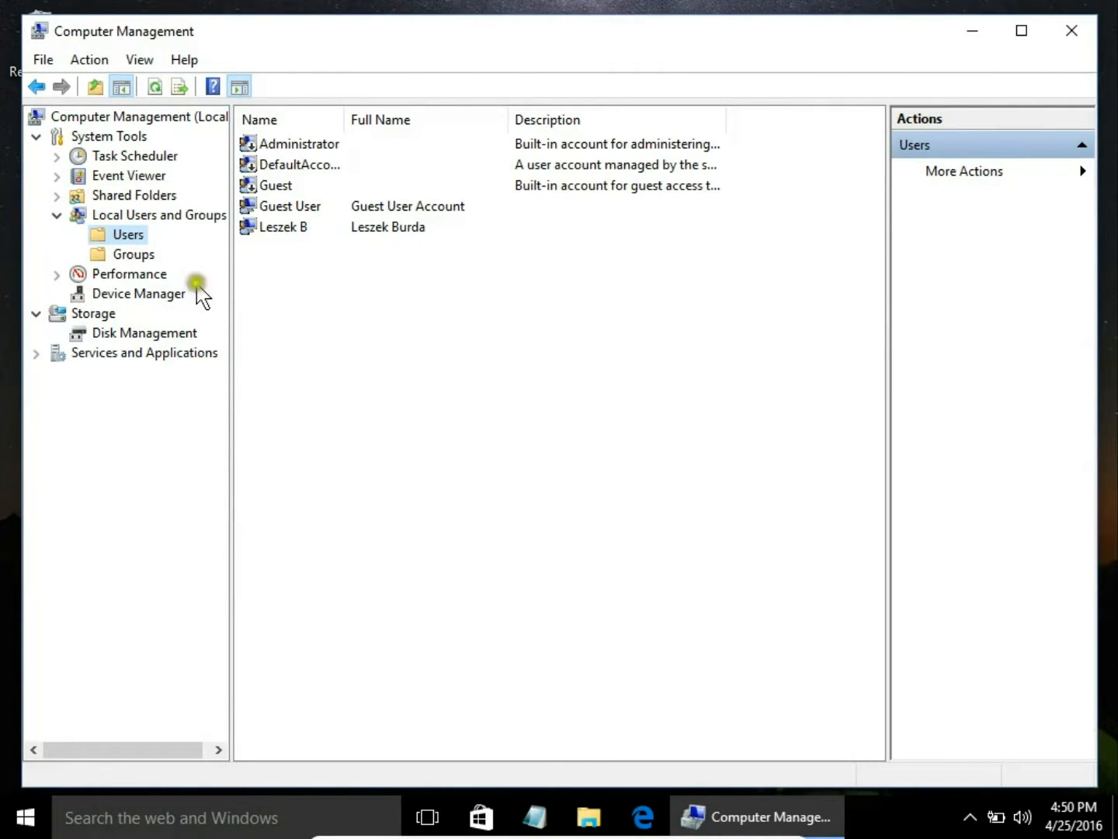
click(134, 254)
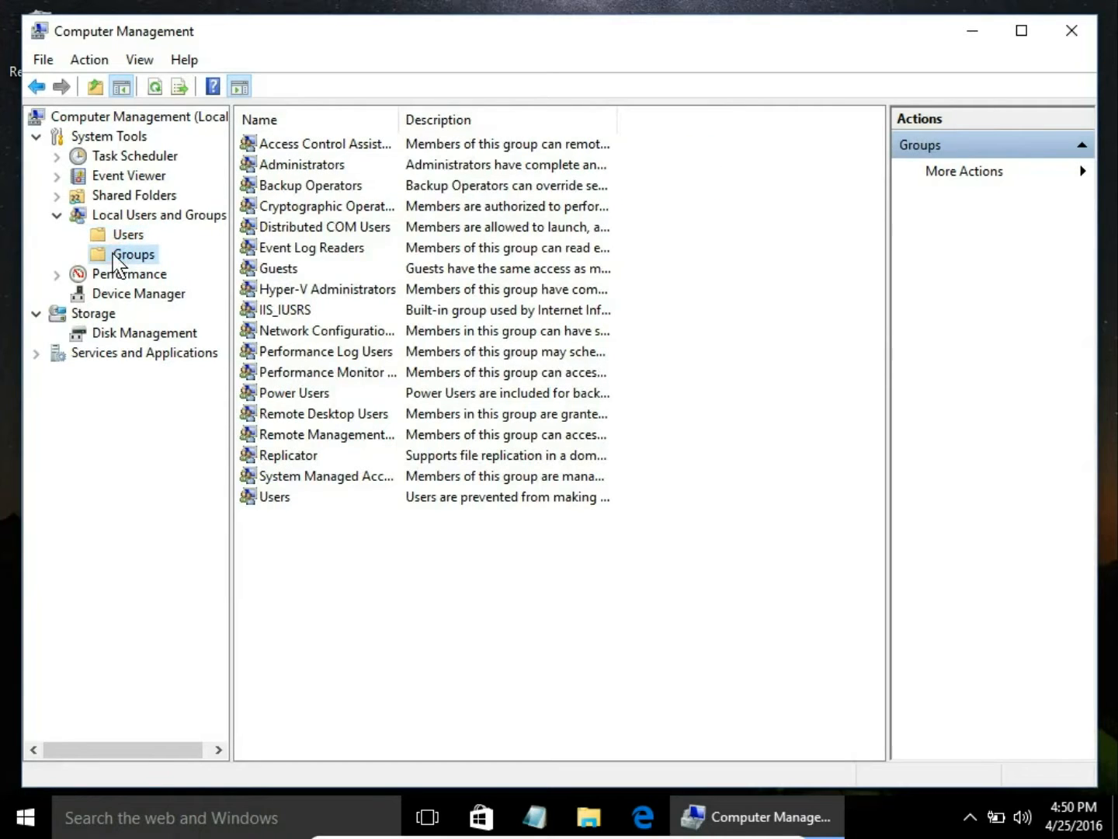
mouse_move(140, 273)
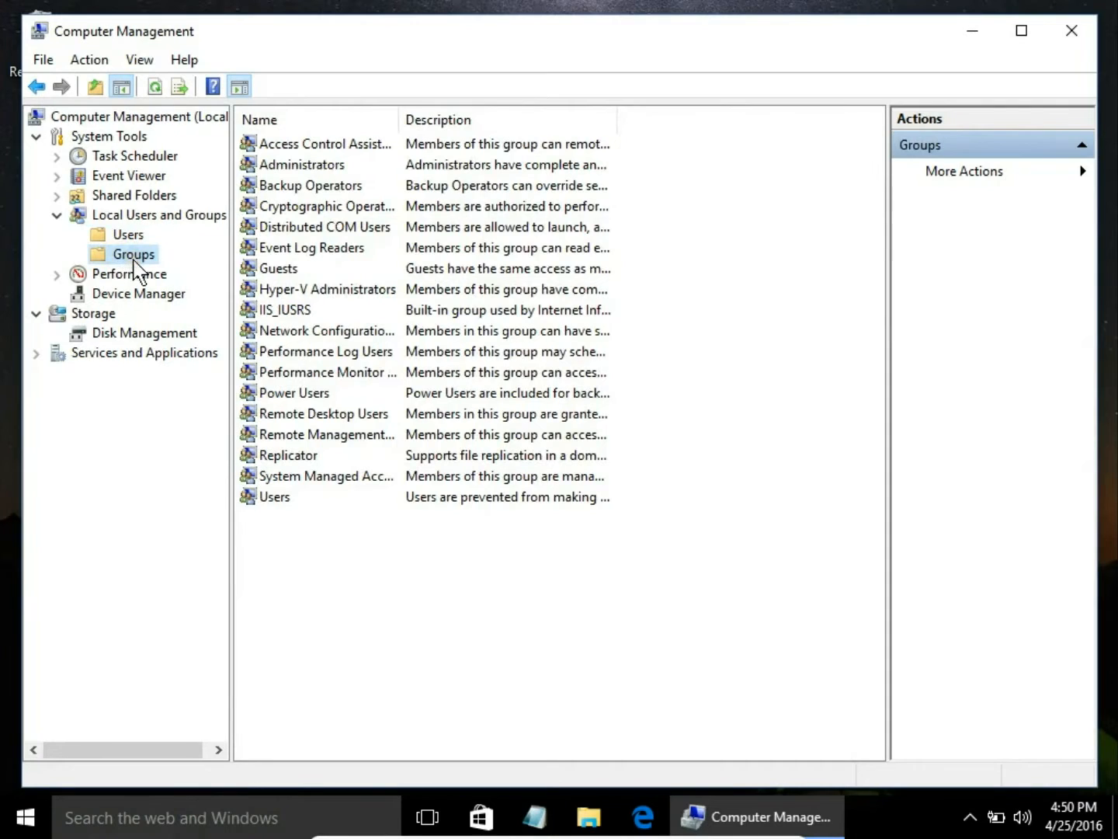
mouse_move(140, 268)
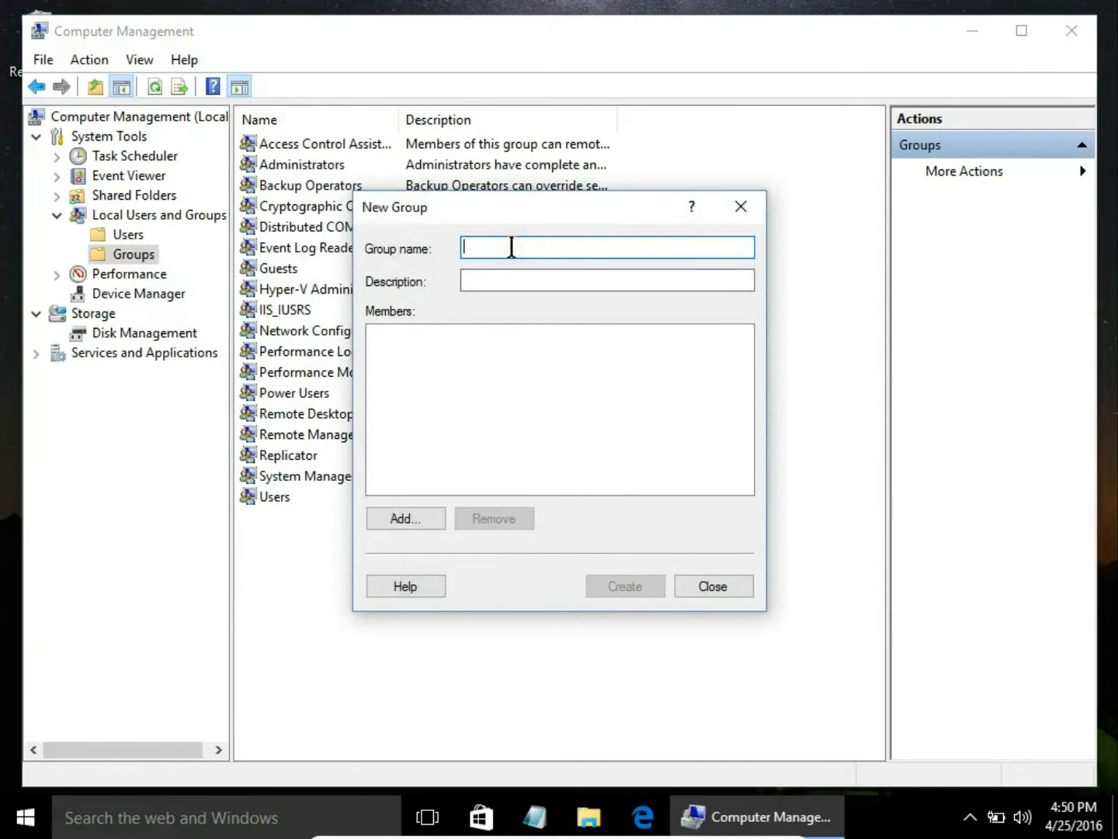
Step: Name the new group 'Test Group' with description 'Group for education purpose'
text(Test)
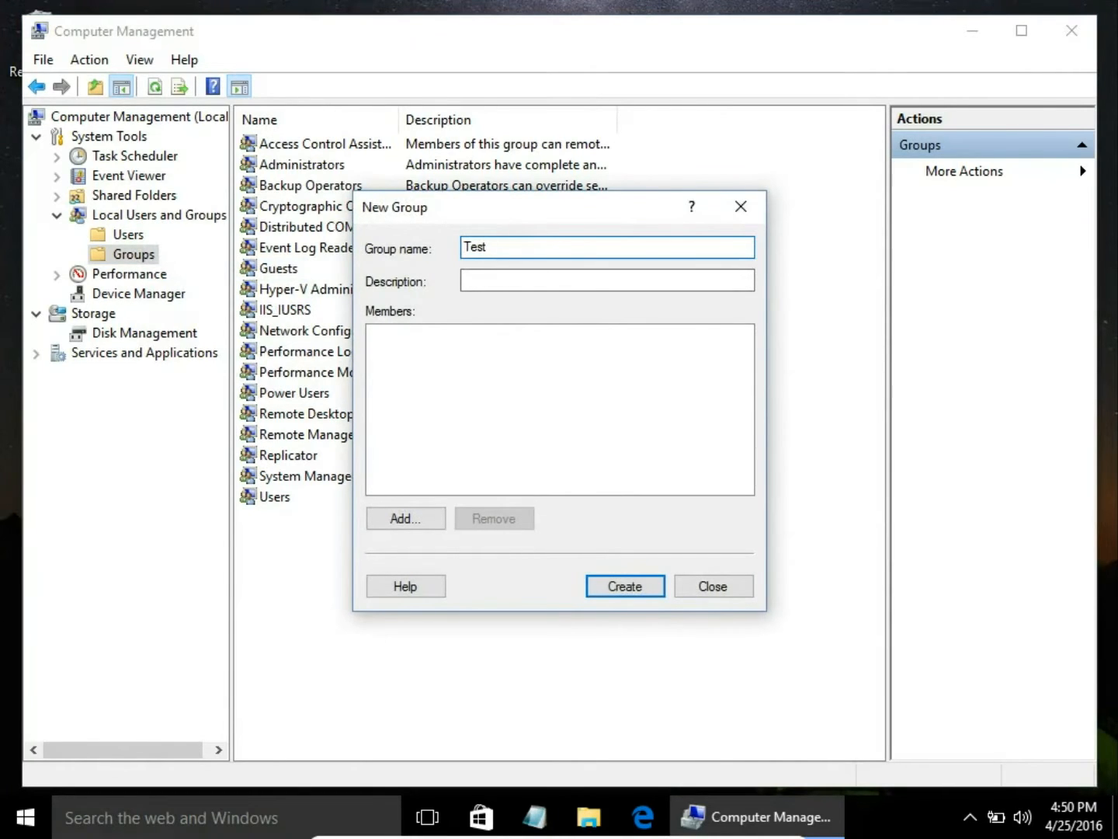
text(Group)
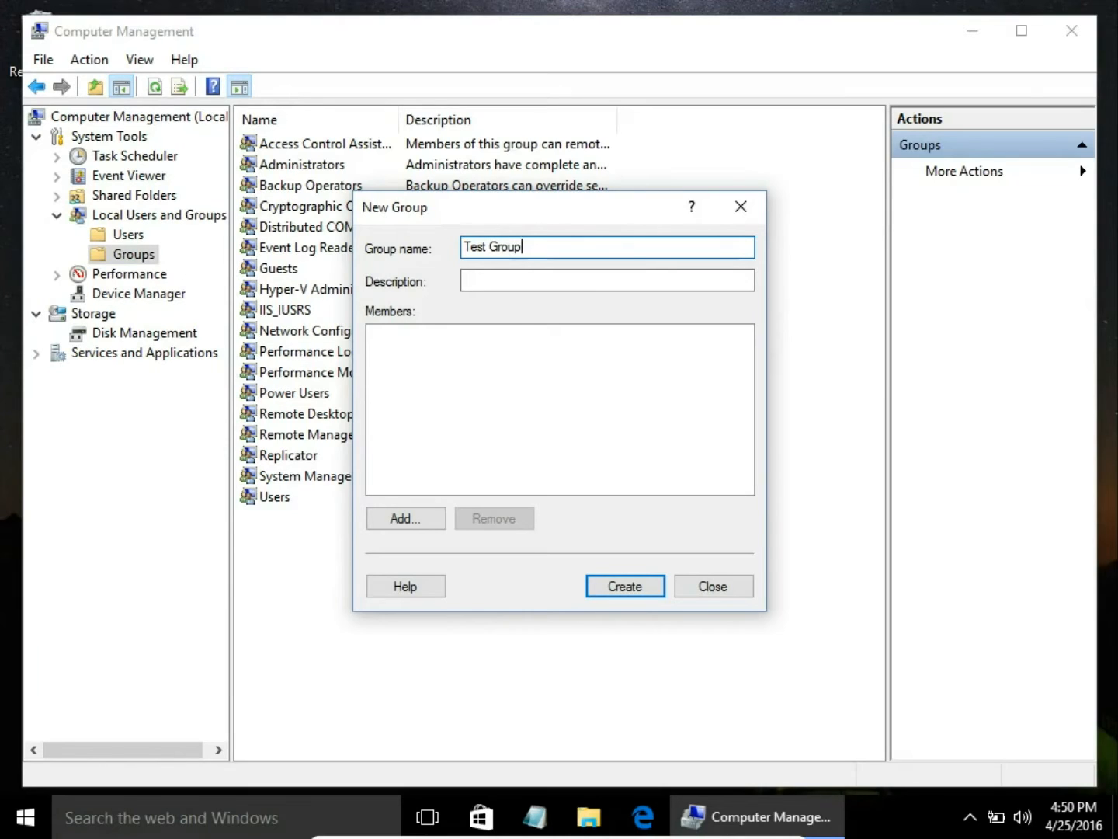
click(607, 280)
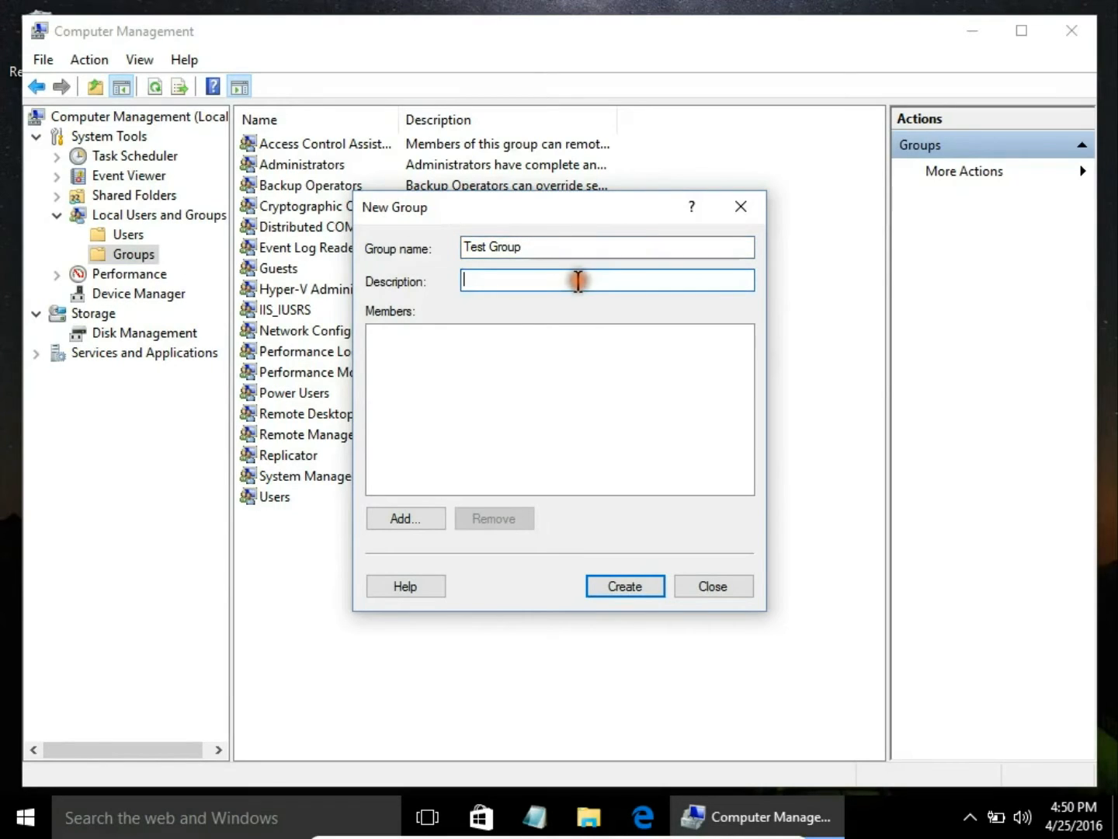
text(G)
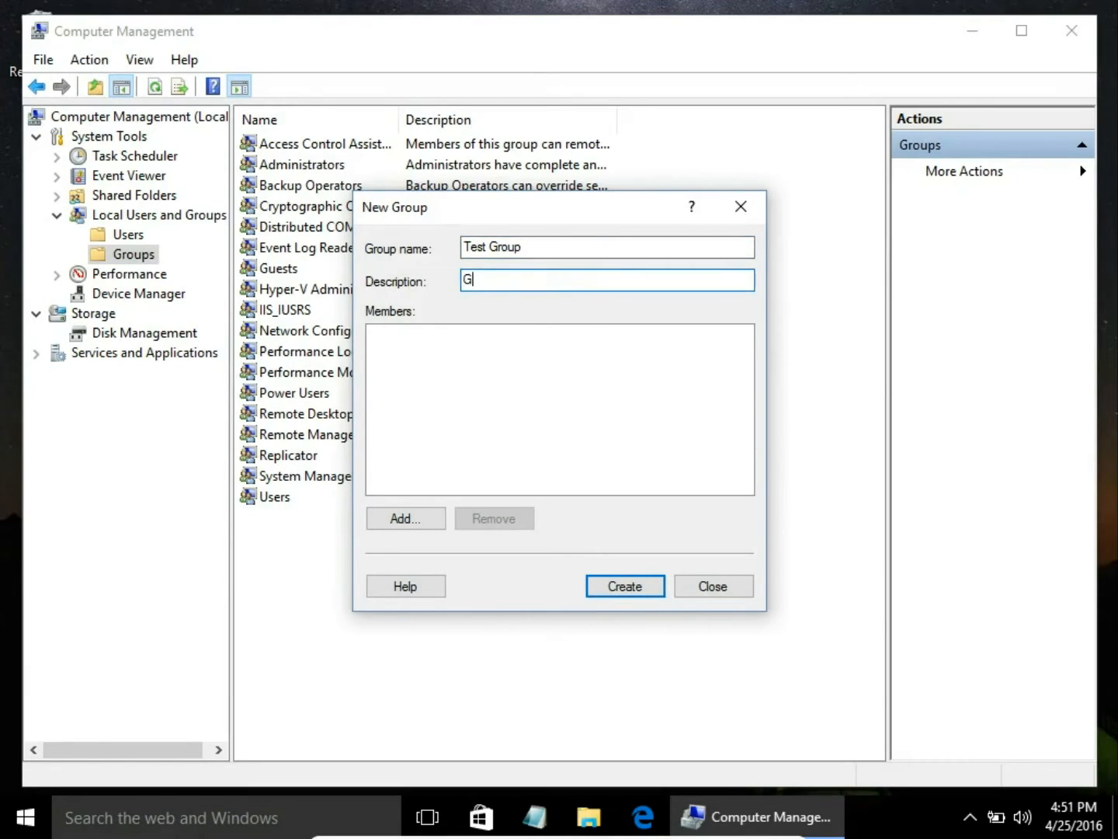
text(roup f)
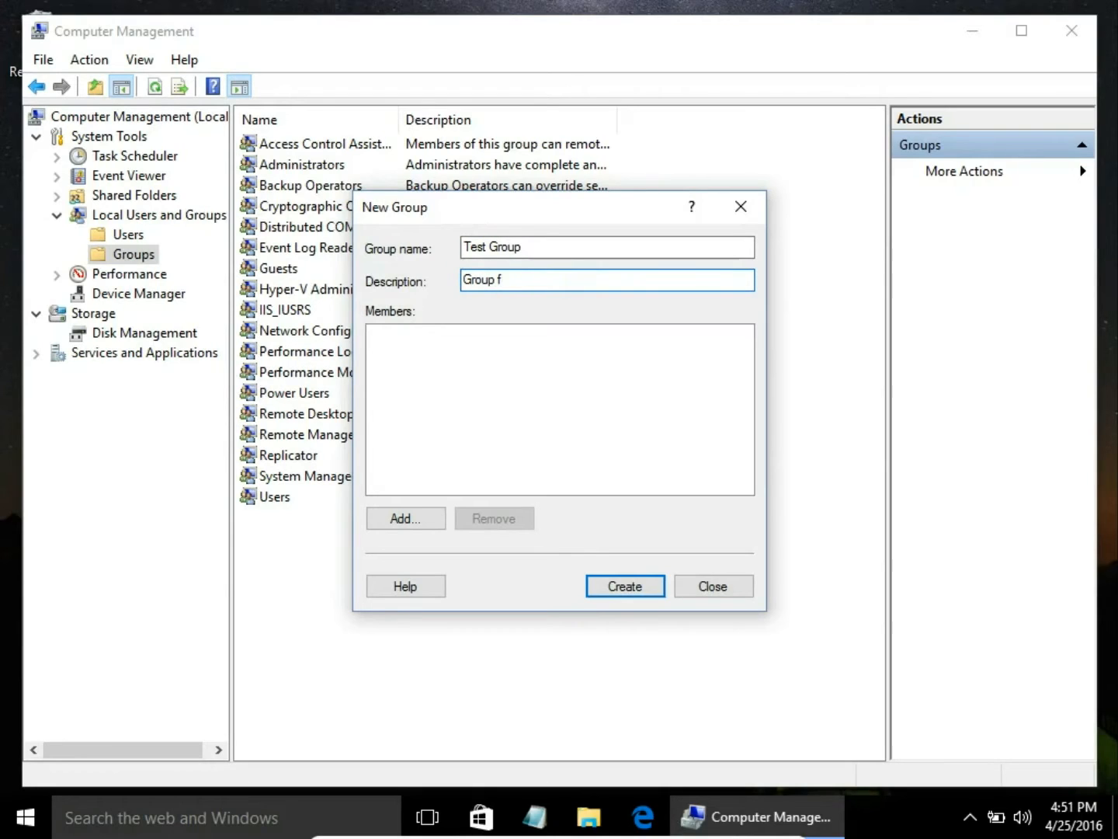
text(or educ)
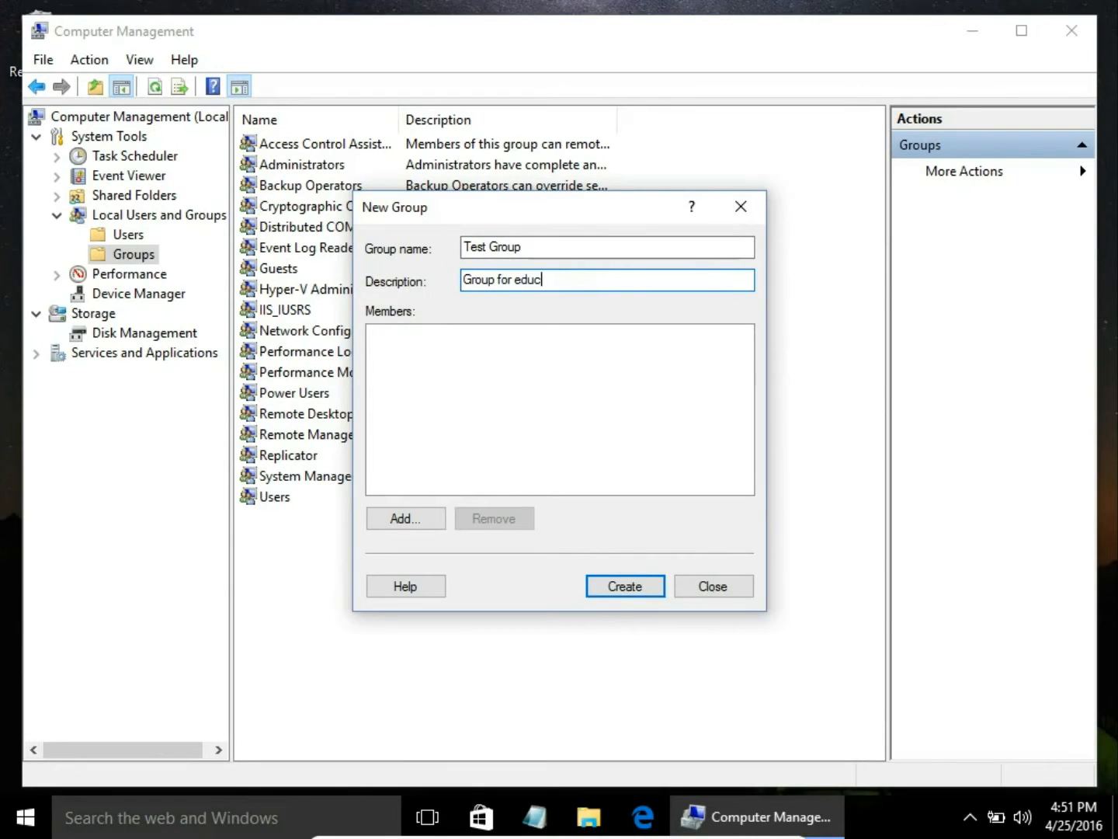
text(ation pur)
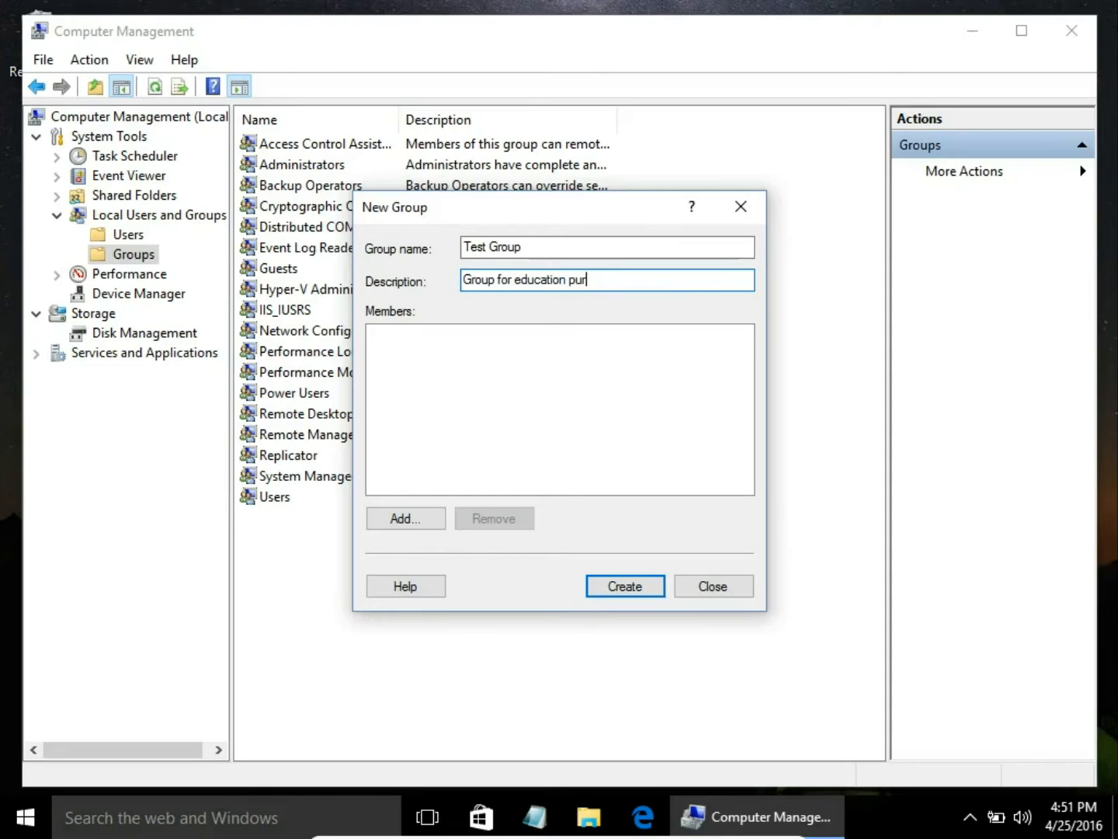
text(pose)
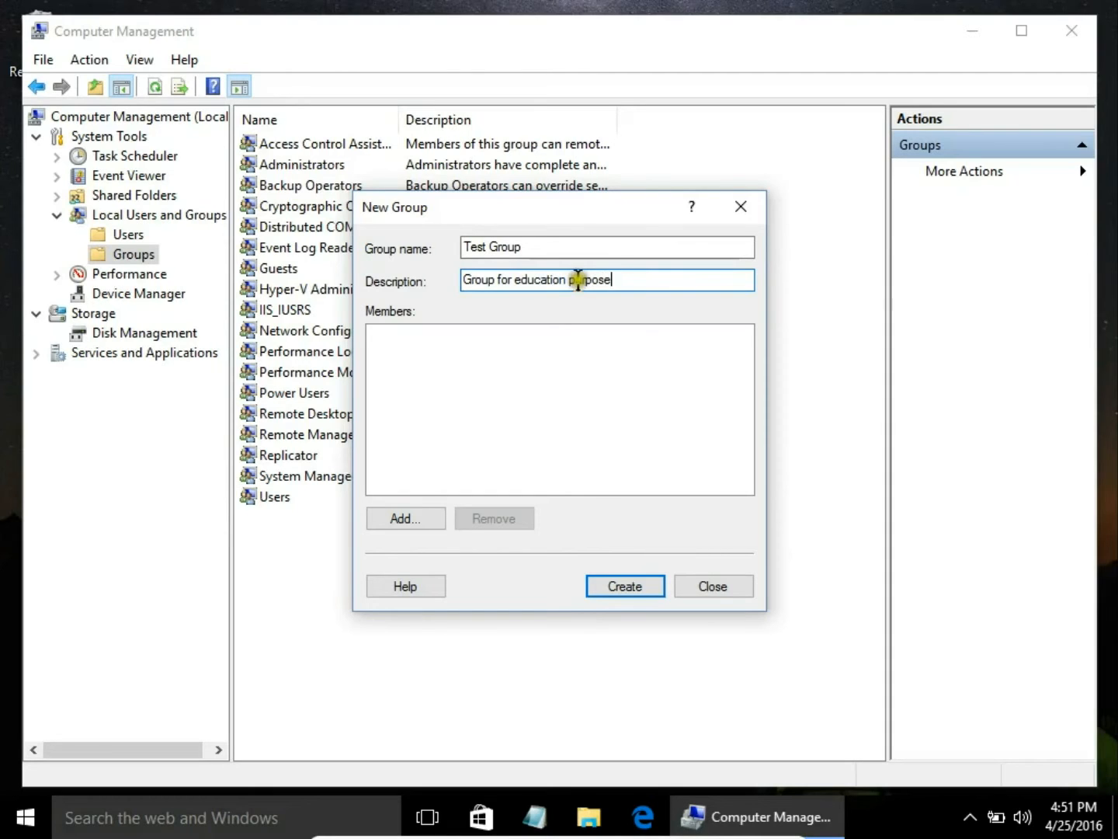
mouse_move(604, 418)
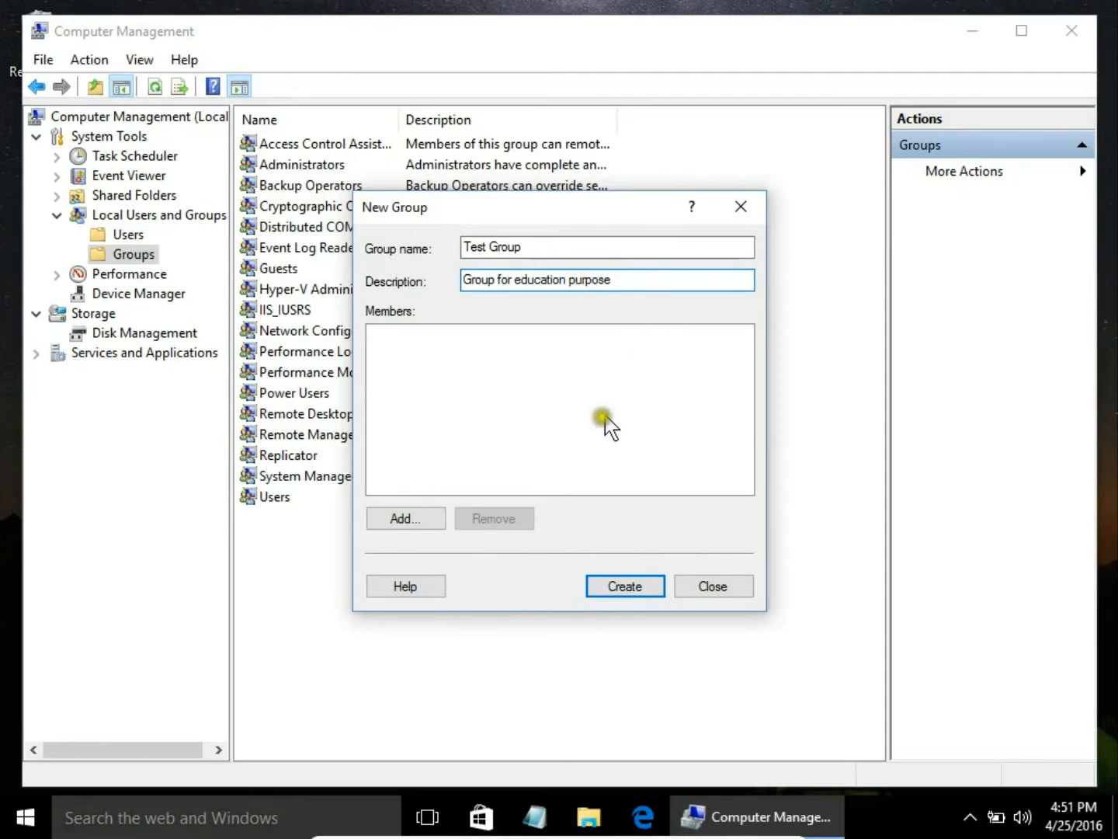
mouse_move(597, 438)
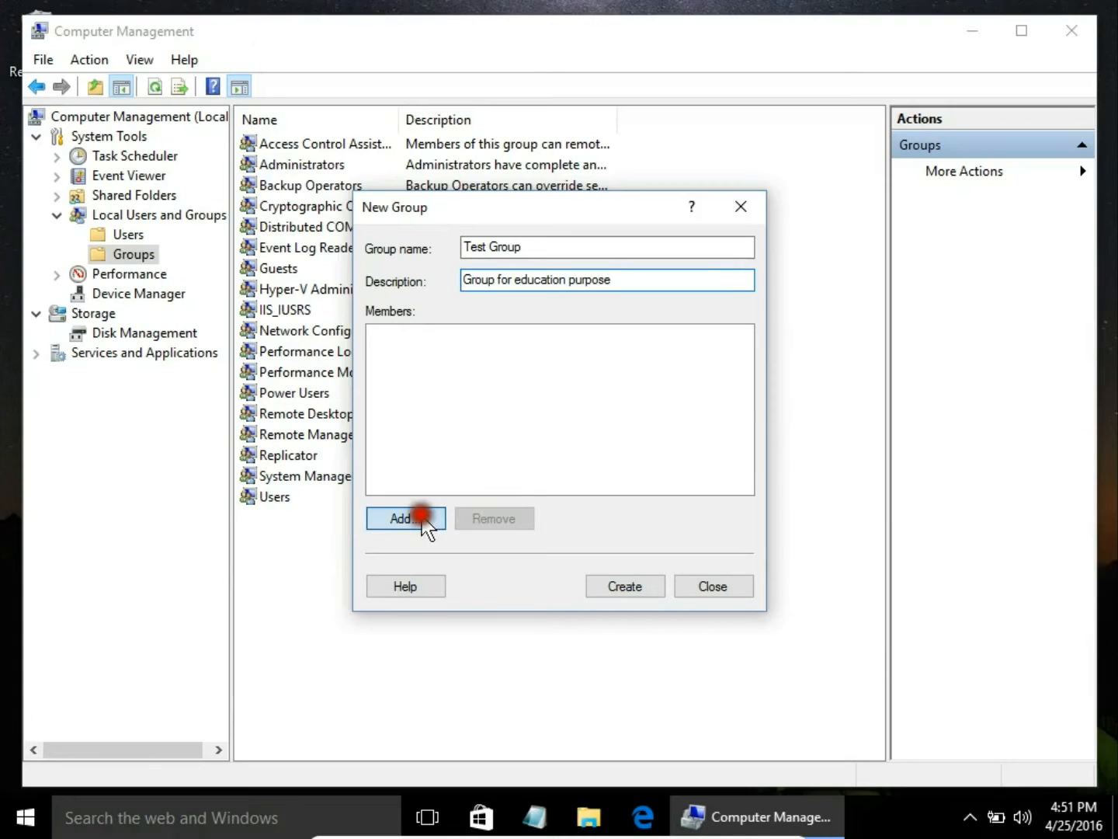
click(404, 518)
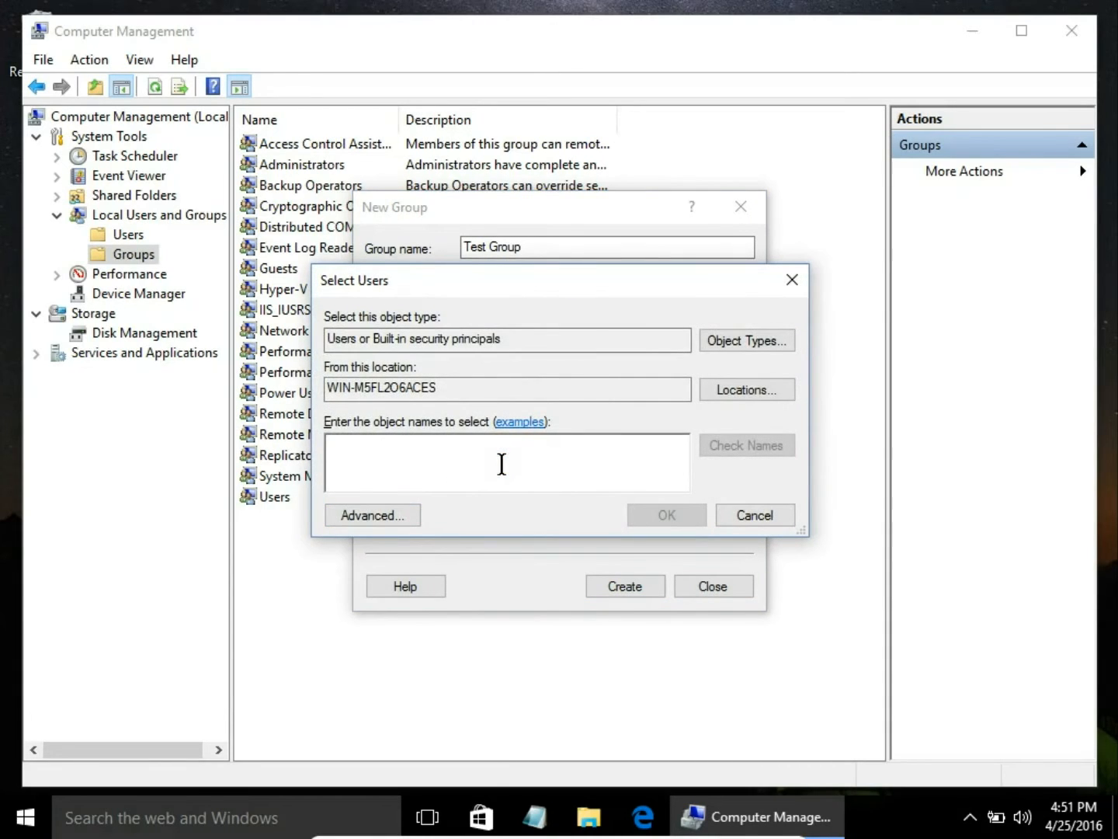
Step: Enter and resolve 'Guest User' as the member to add to Test Group
text(Gu)
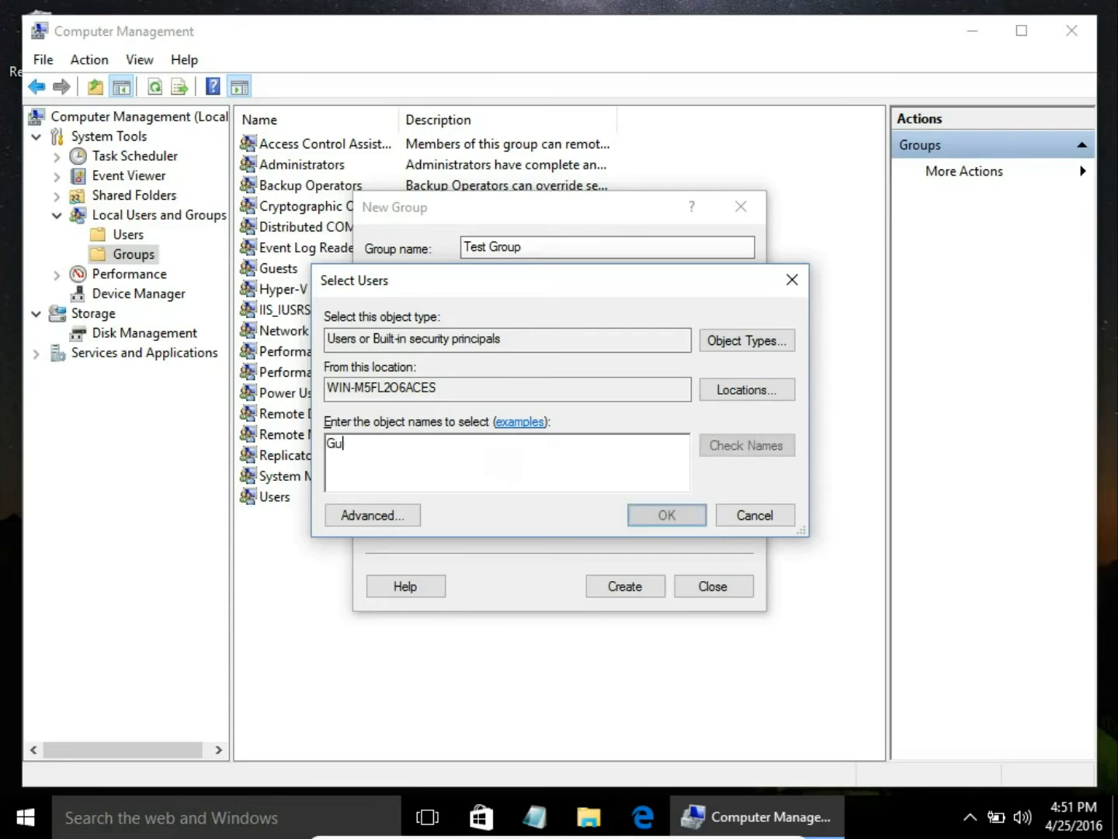
text(est us)
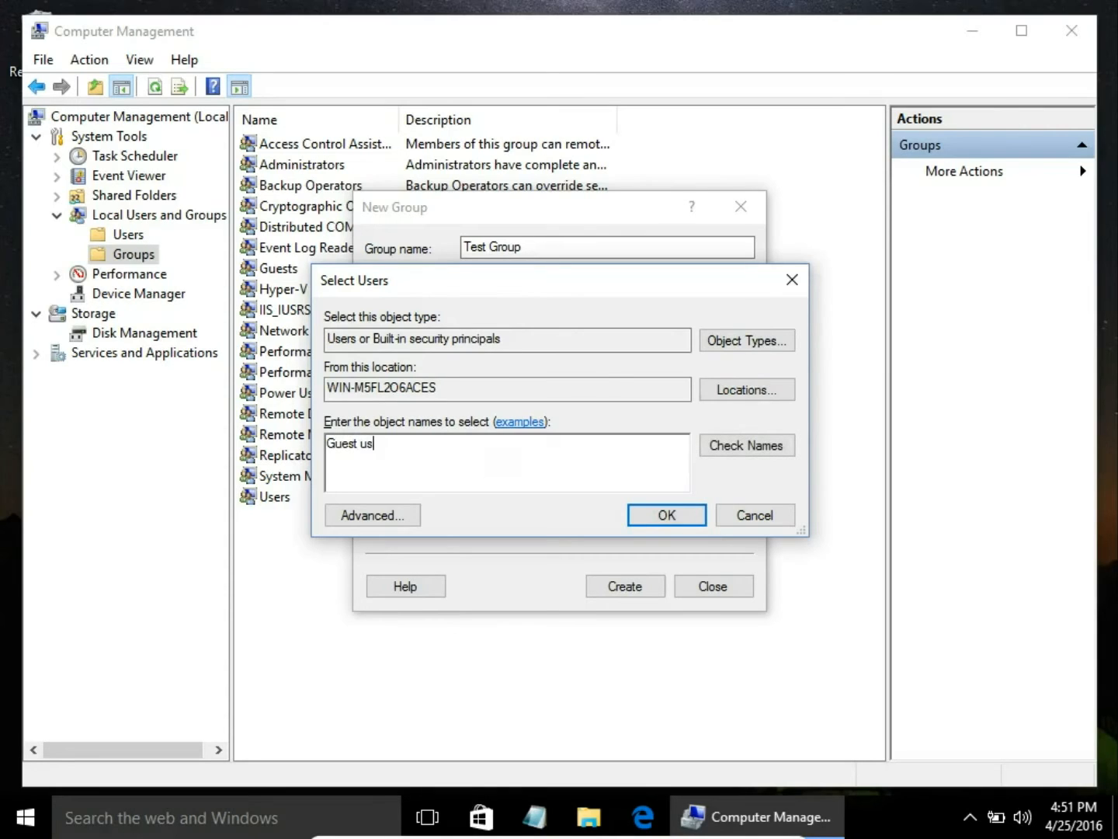
click(745, 445)
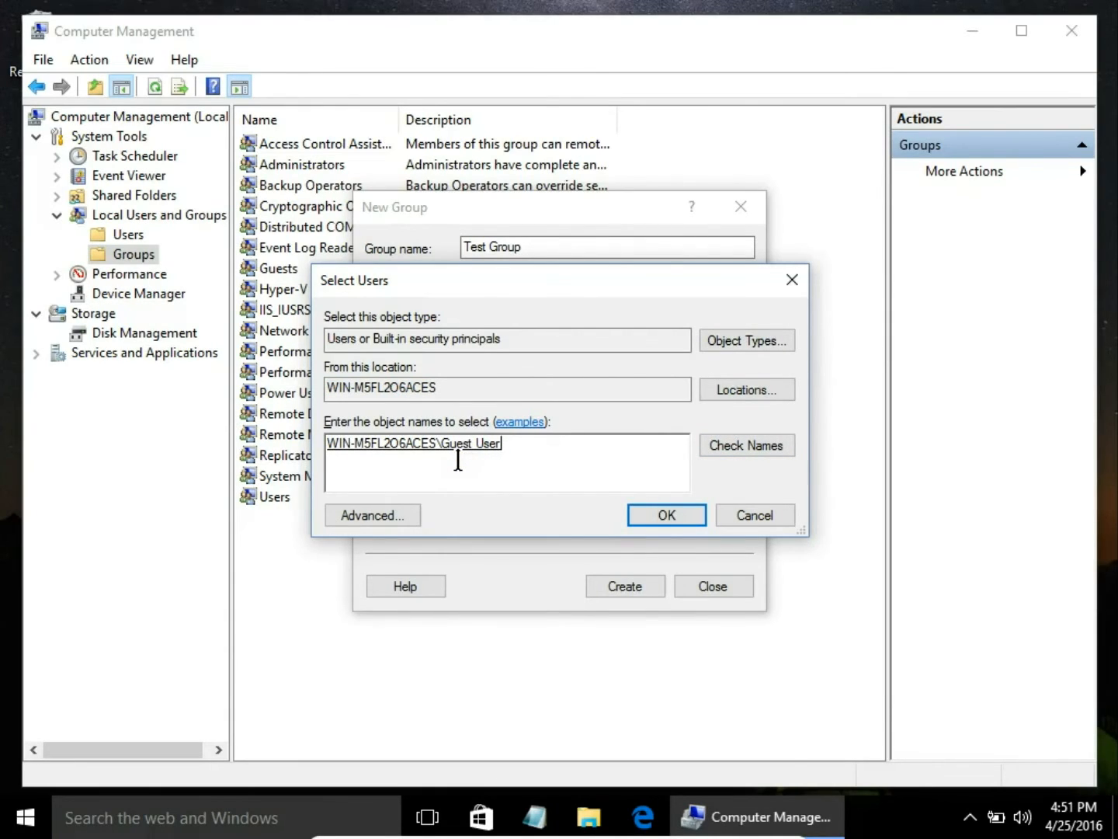
click(372, 515)
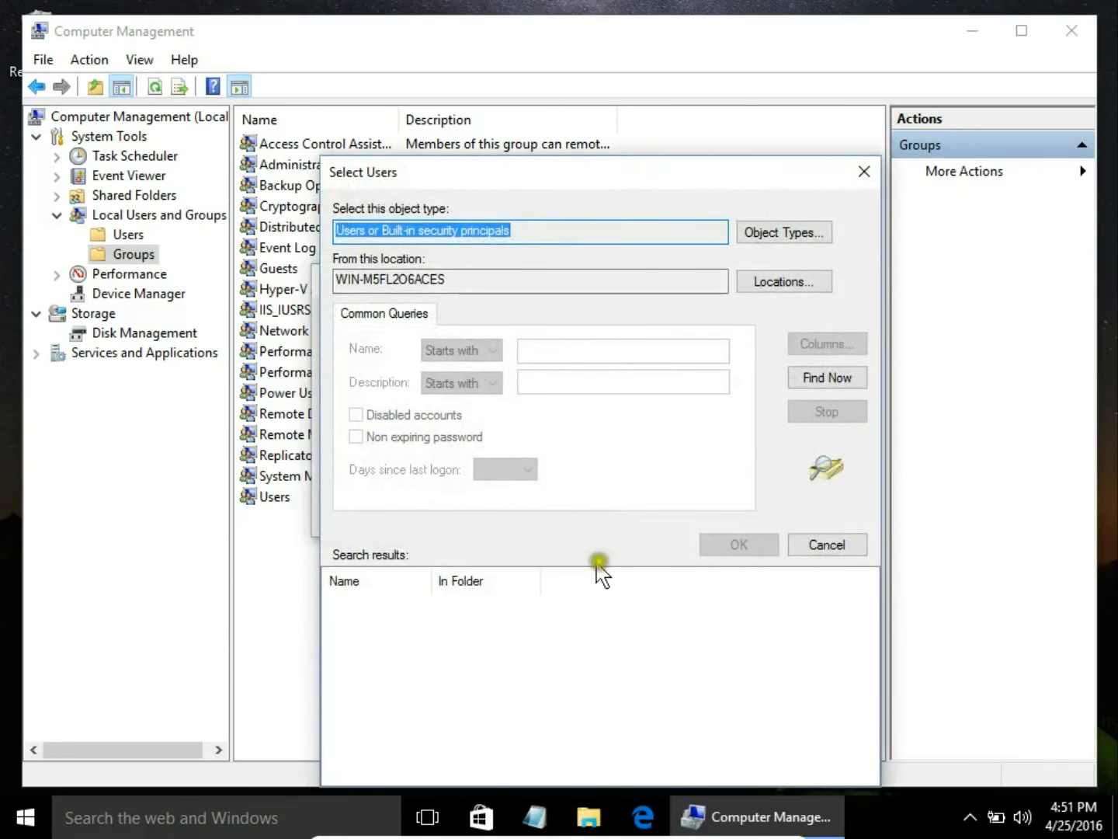
click(826, 377)
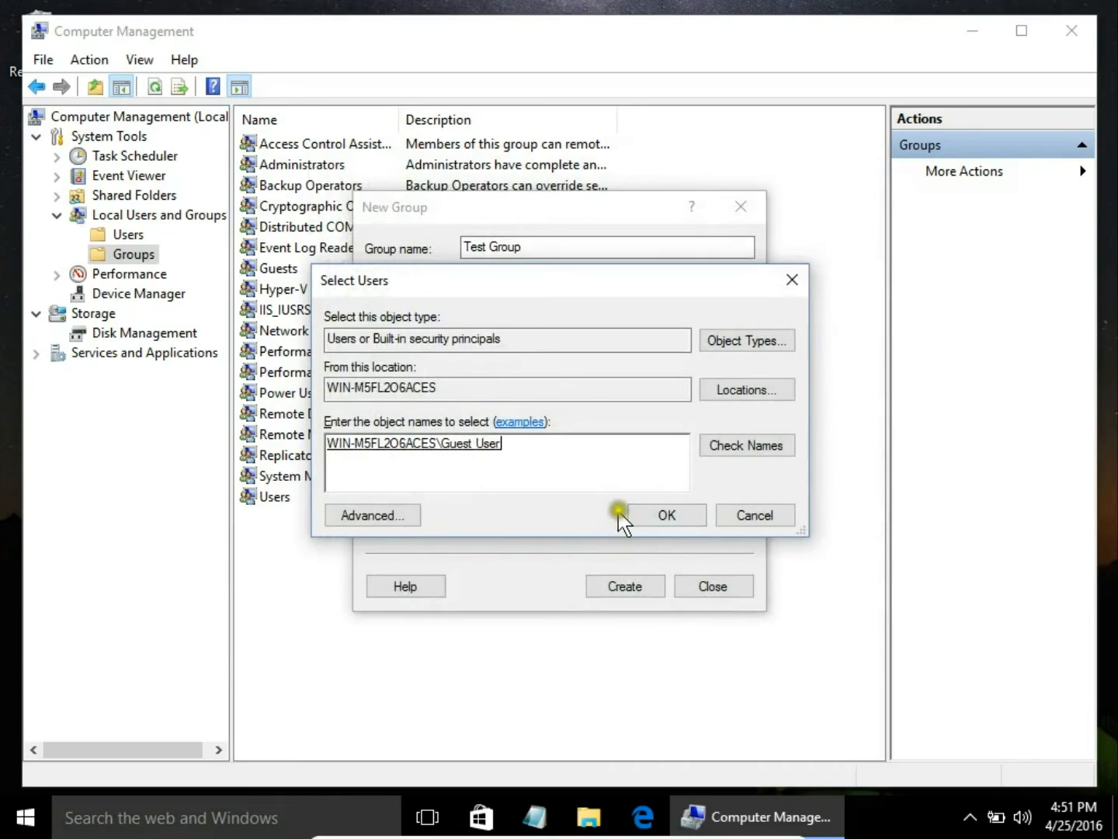
click(665, 515)
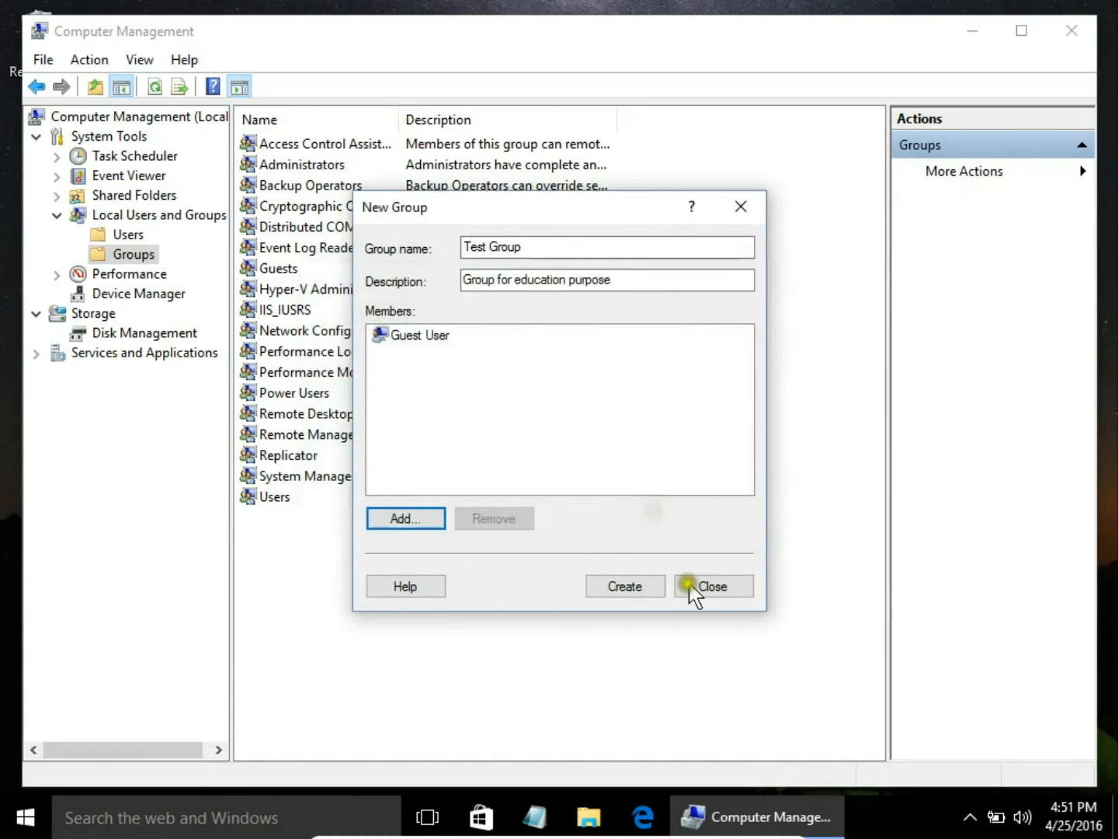
Step: Create Test Group and open its Properties from the Groups list to verify membership
click(624, 585)
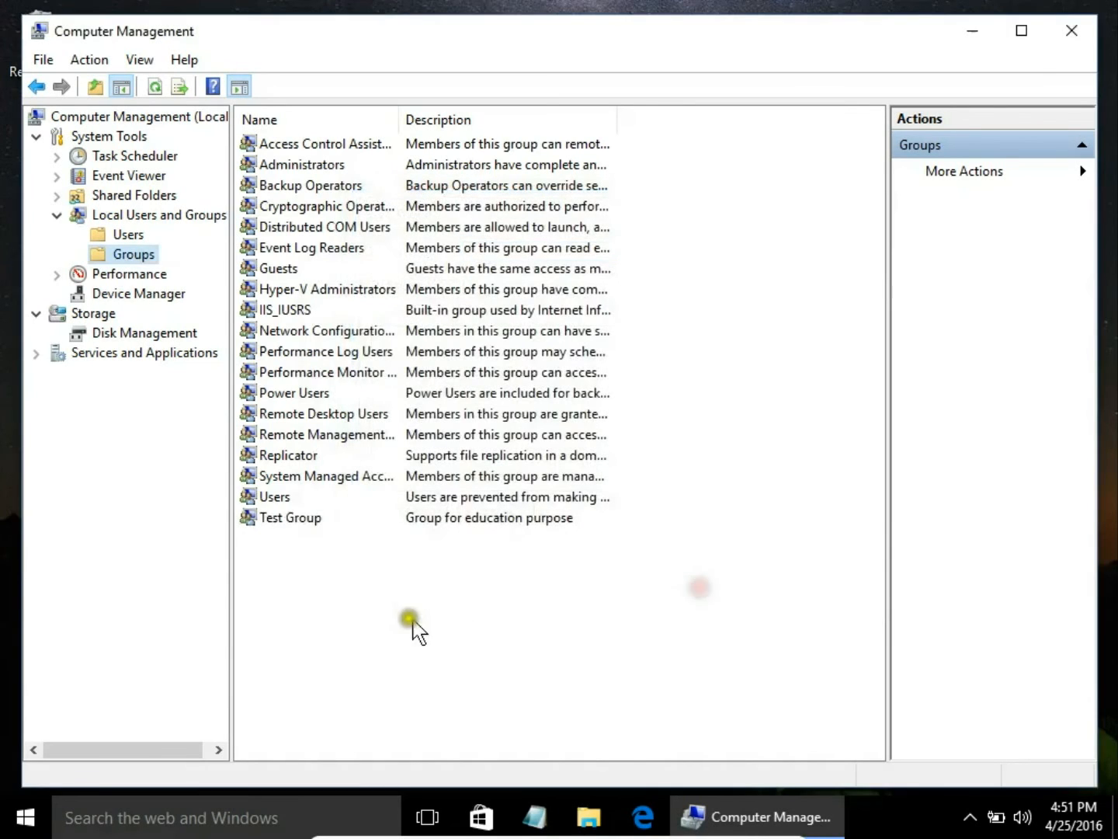
click(290, 517)
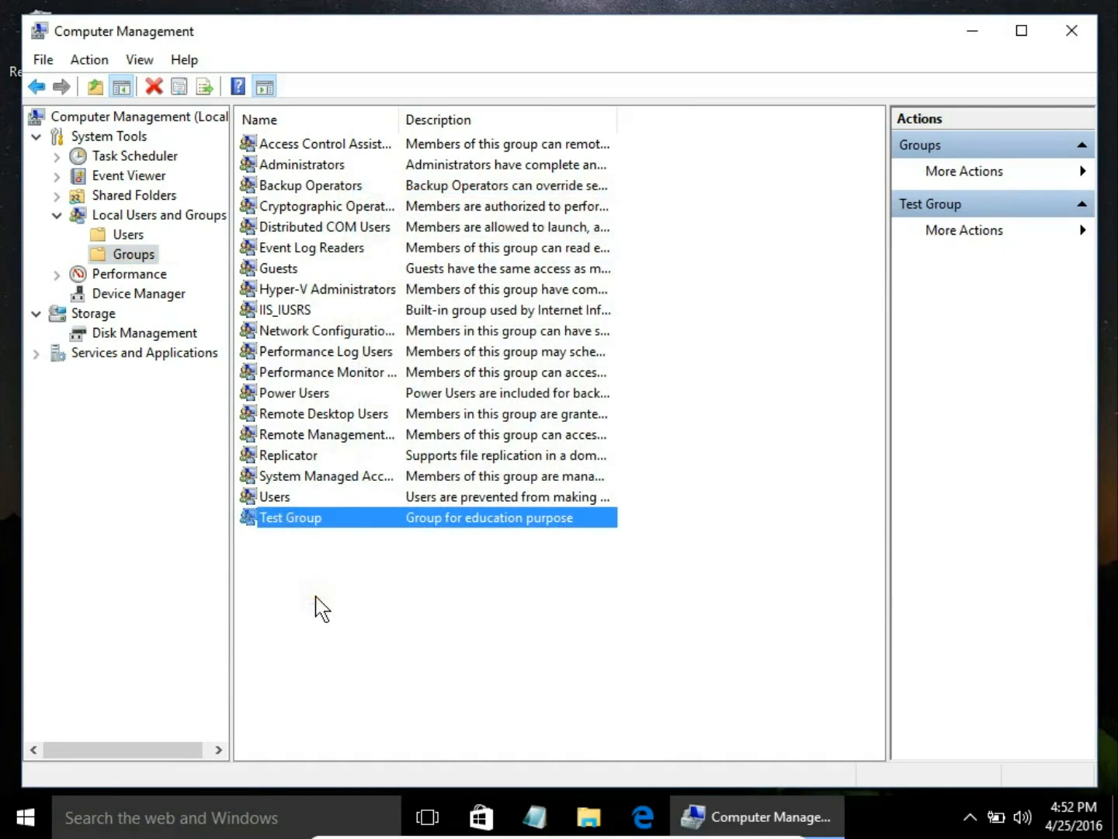
double_click(291, 517)
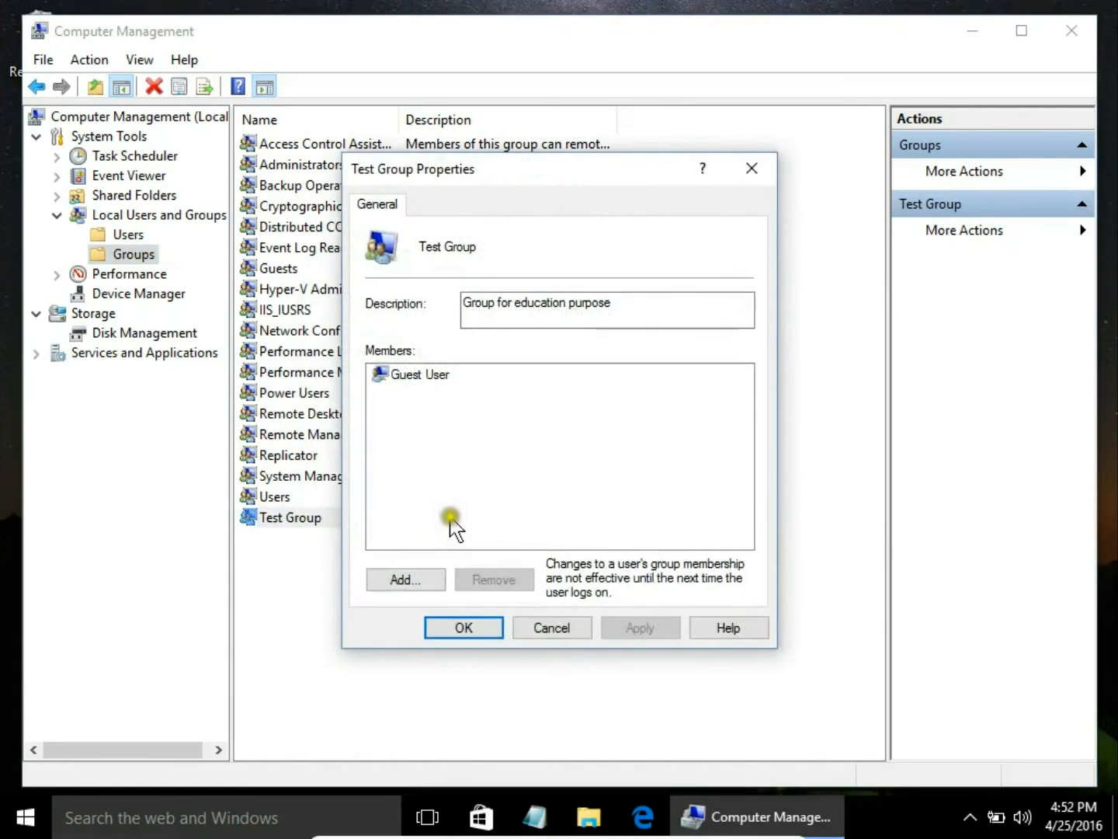
mouse_move(446, 462)
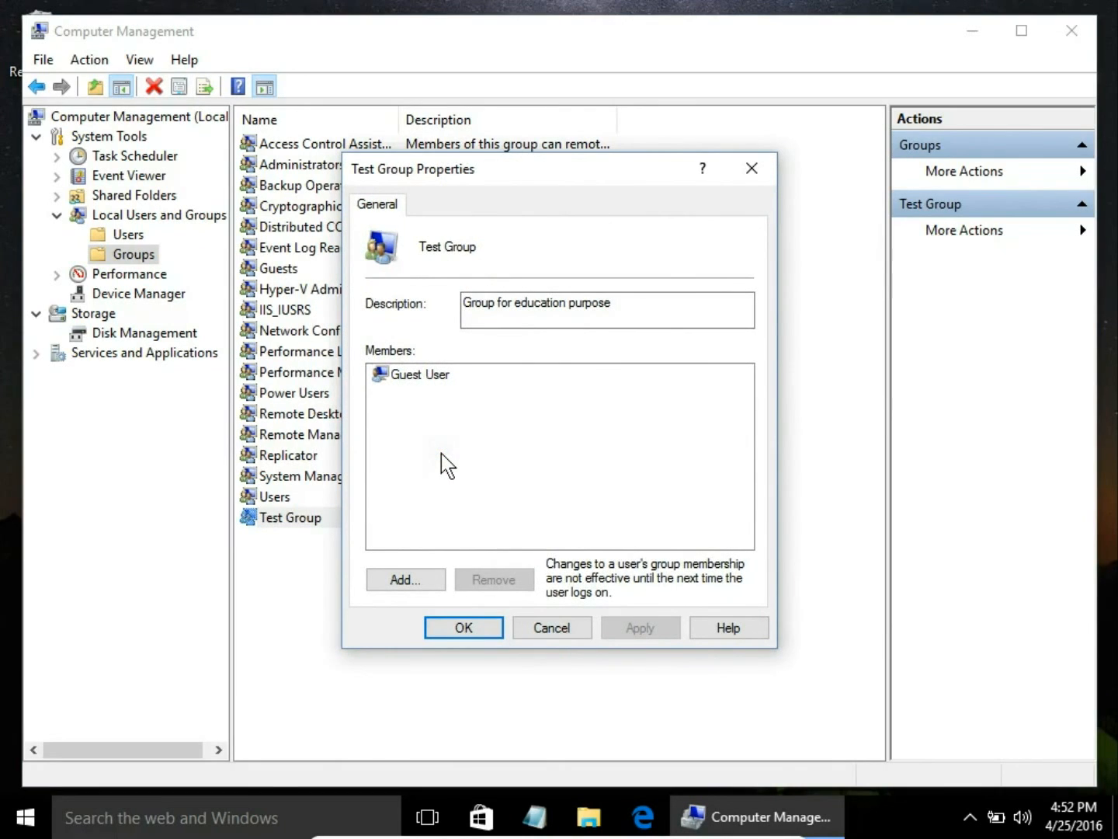